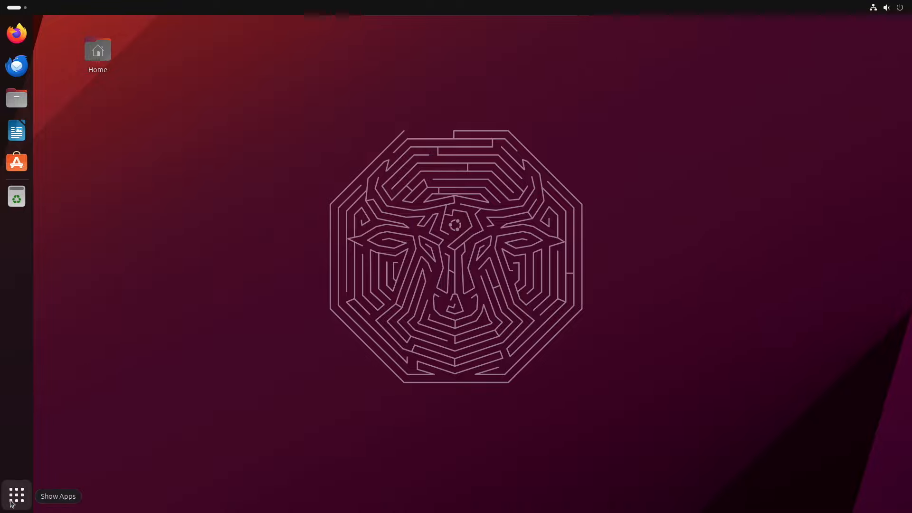
- Search the Show Apps overview for 'update' to find Software Updater
left_click(17, 496)
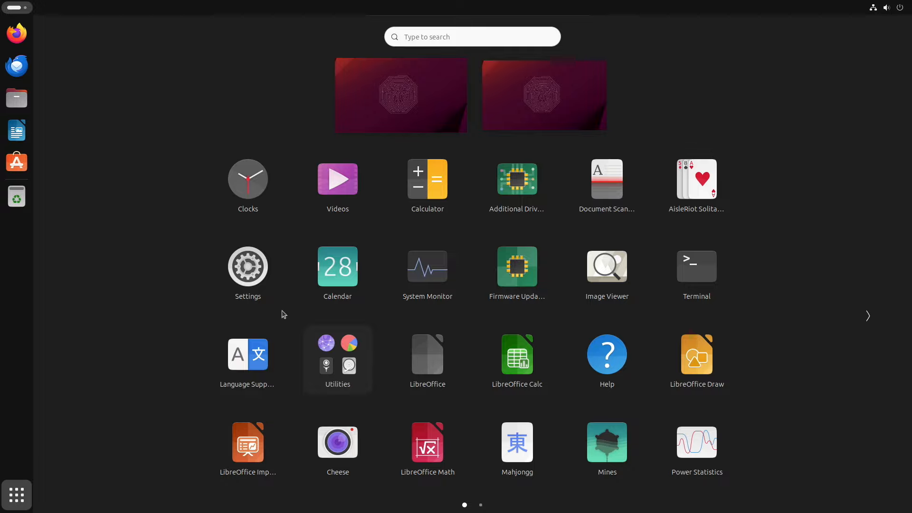
left_click(471, 36)
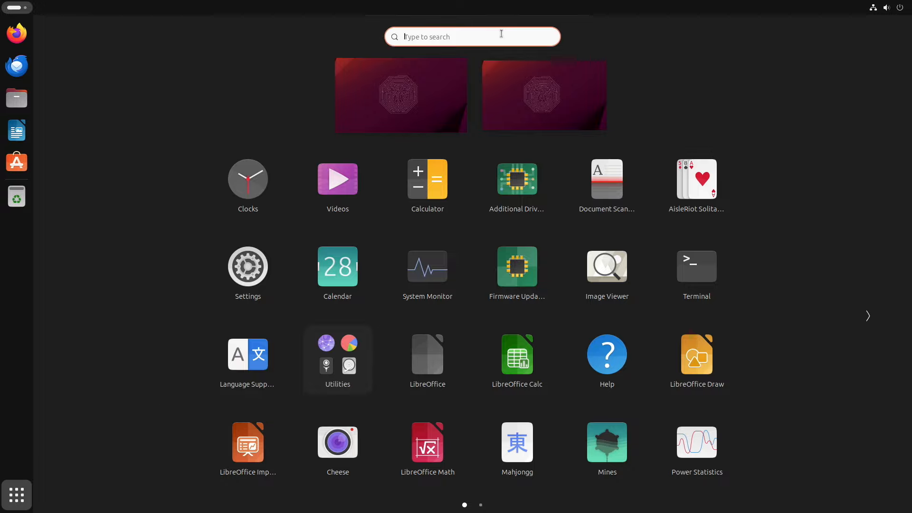
type("updat")
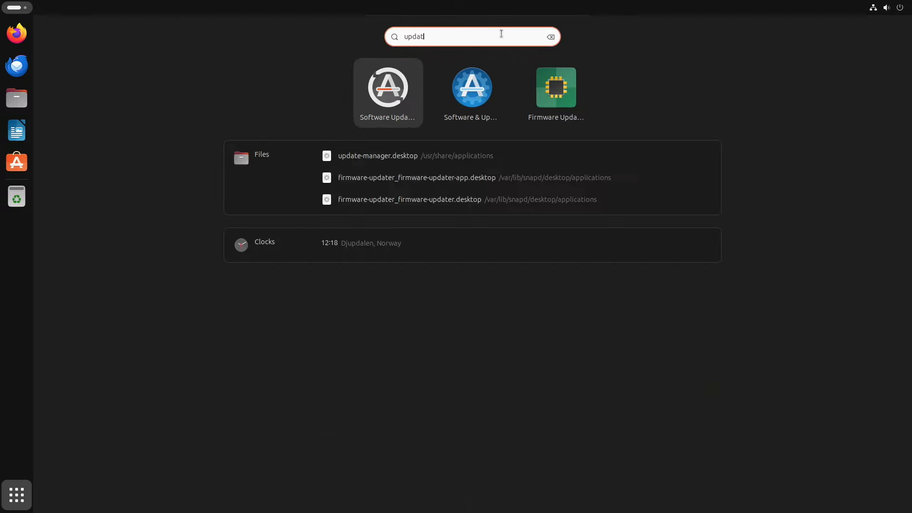
type("e")
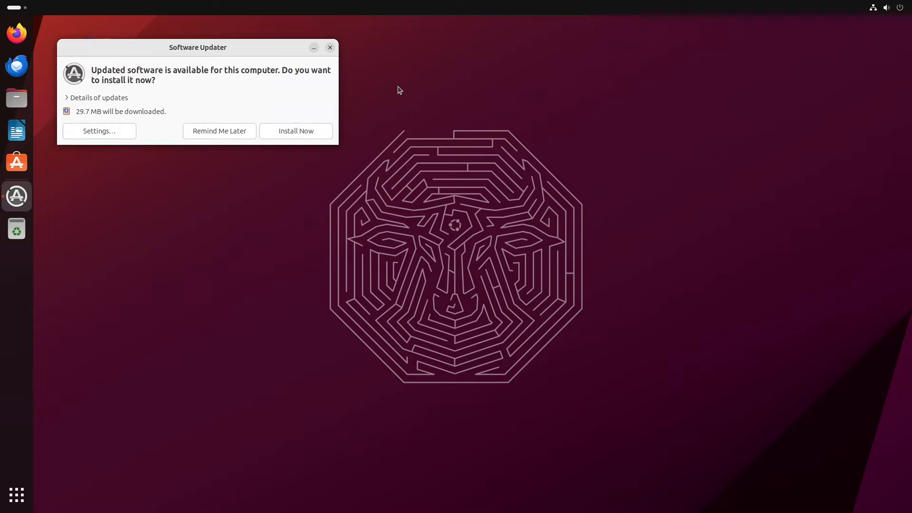
mouse_move(250, 95)
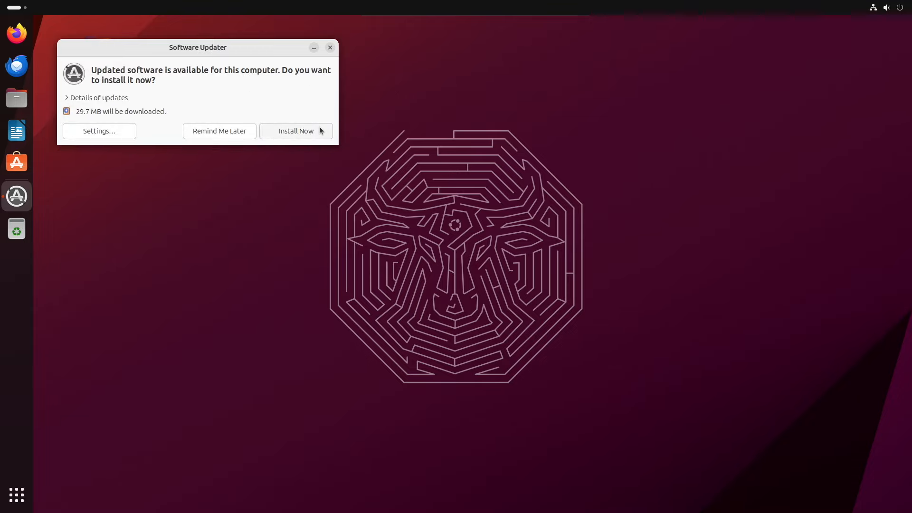
mouse_move(320, 134)
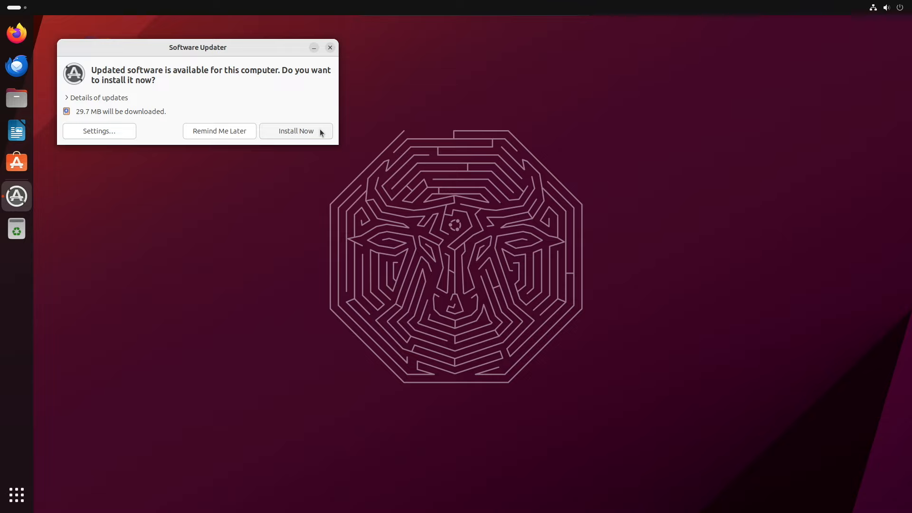
- Install the 29.7 MB of pending updates, authenticating with the password
left_click(295, 131)
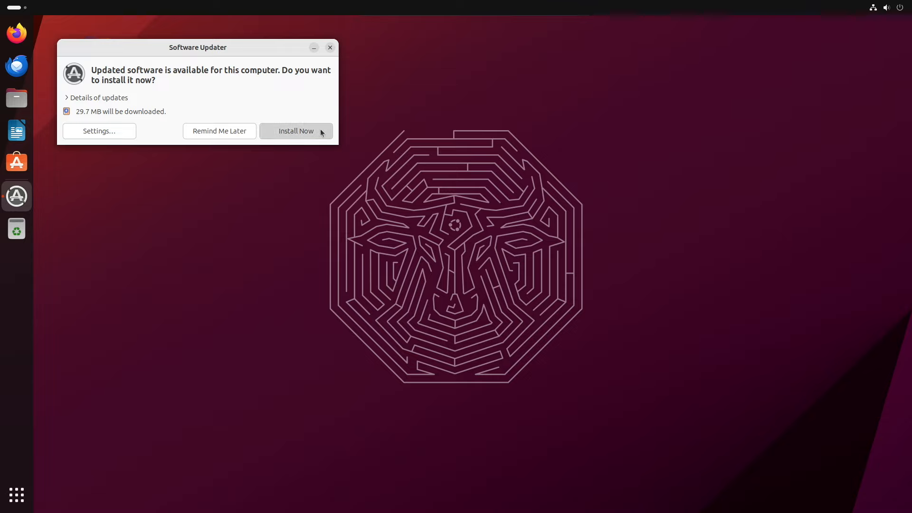
left_click(295, 131)
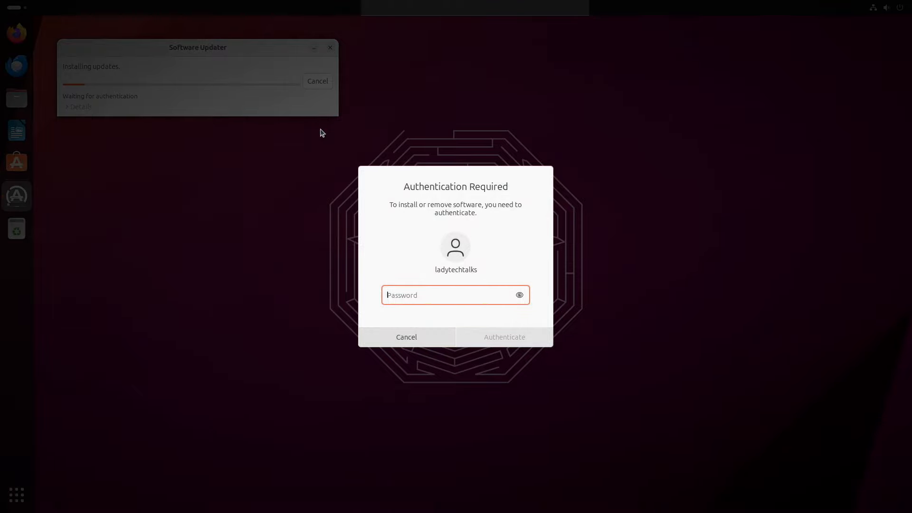
type("password")
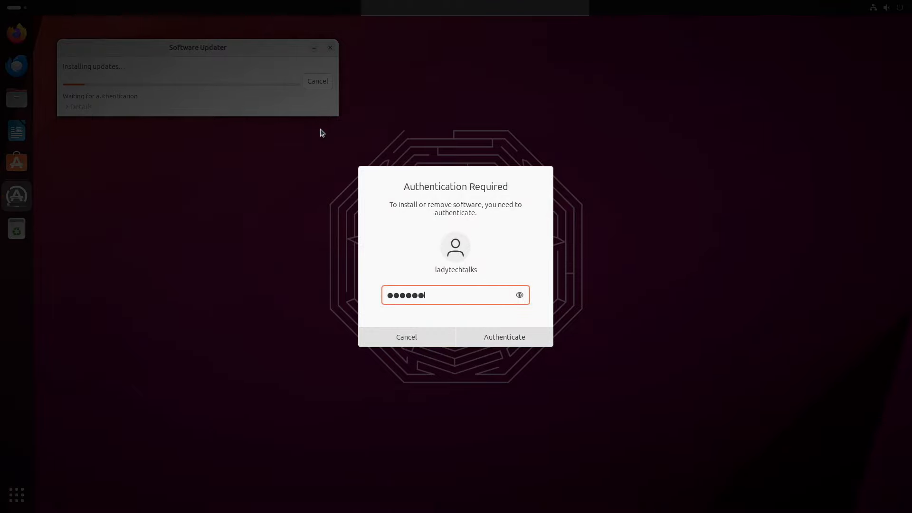
left_click(503, 336)
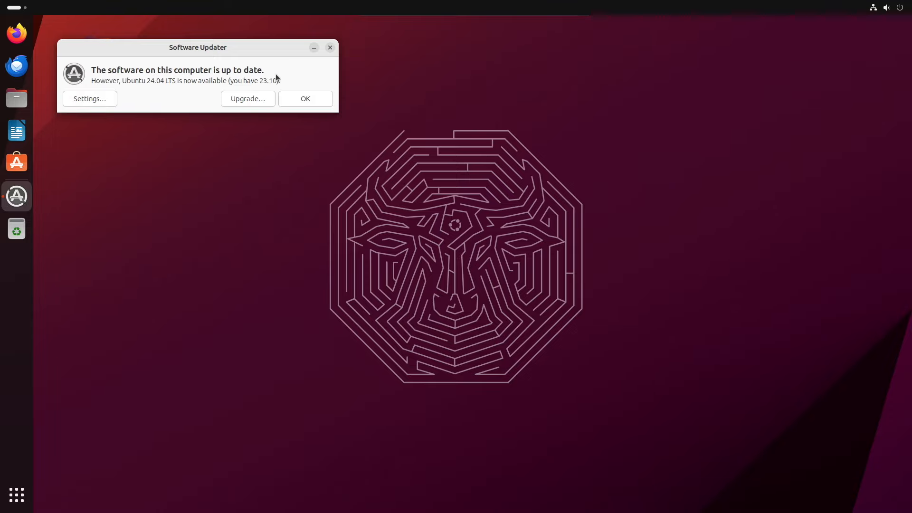
mouse_move(313, 86)
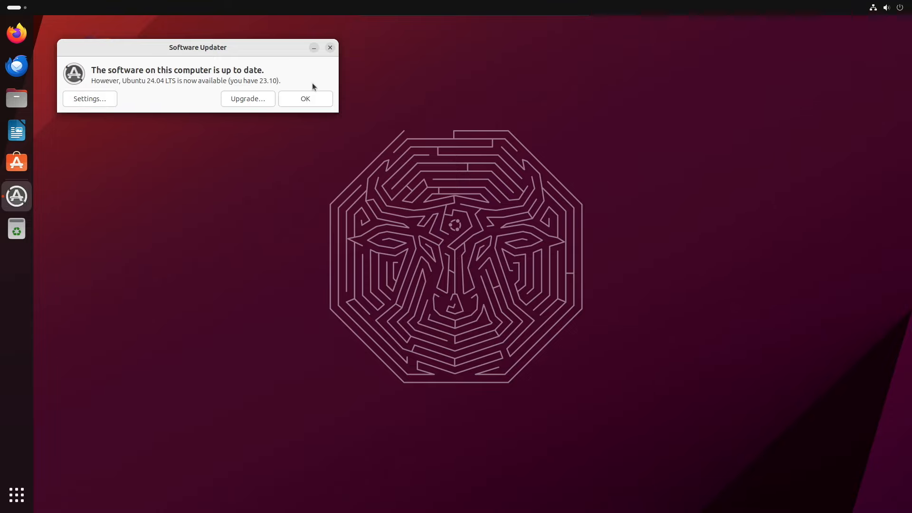
mouse_move(319, 78)
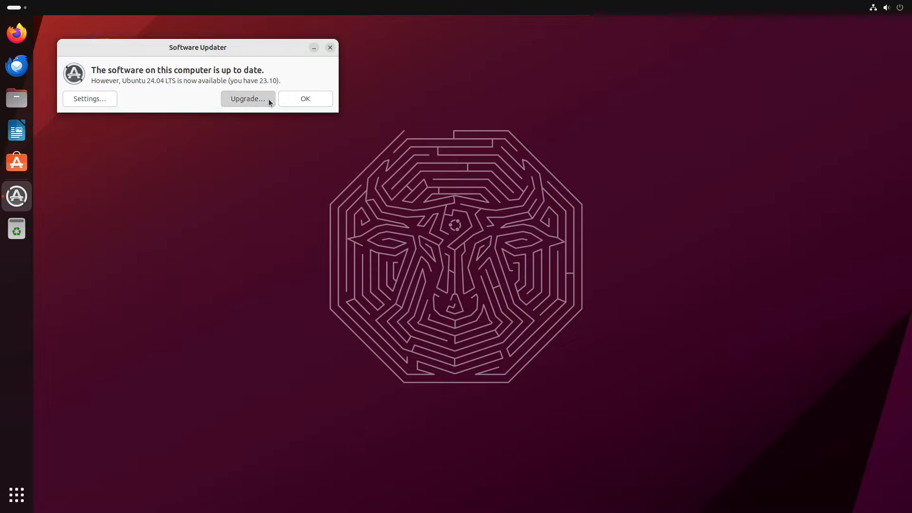
- Start the Ubuntu 24.04 LTS upgrade and authenticate it with the password
left_click(247, 98)
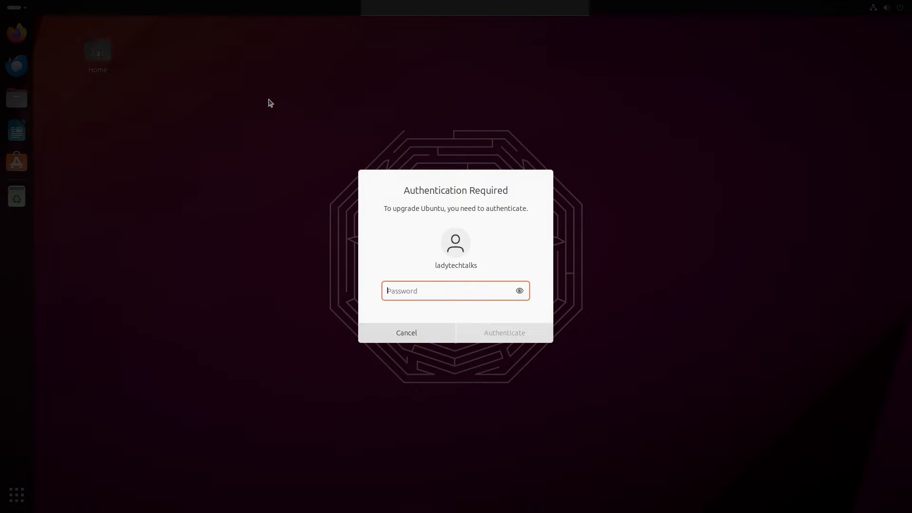
type("password")
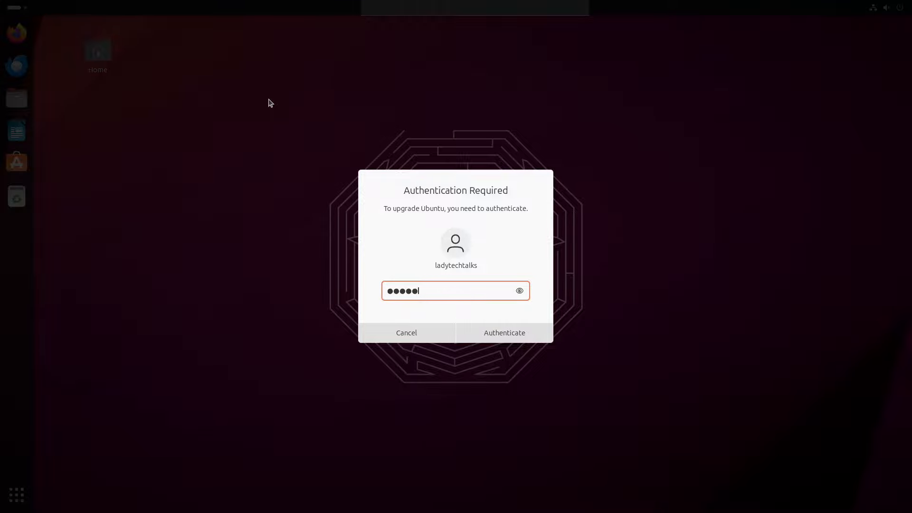
left_click(504, 332)
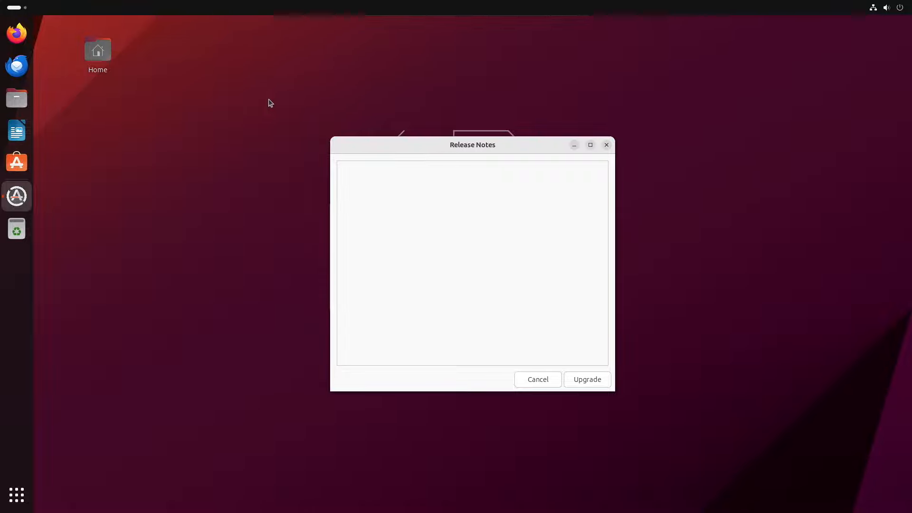
mouse_move(603, 375)
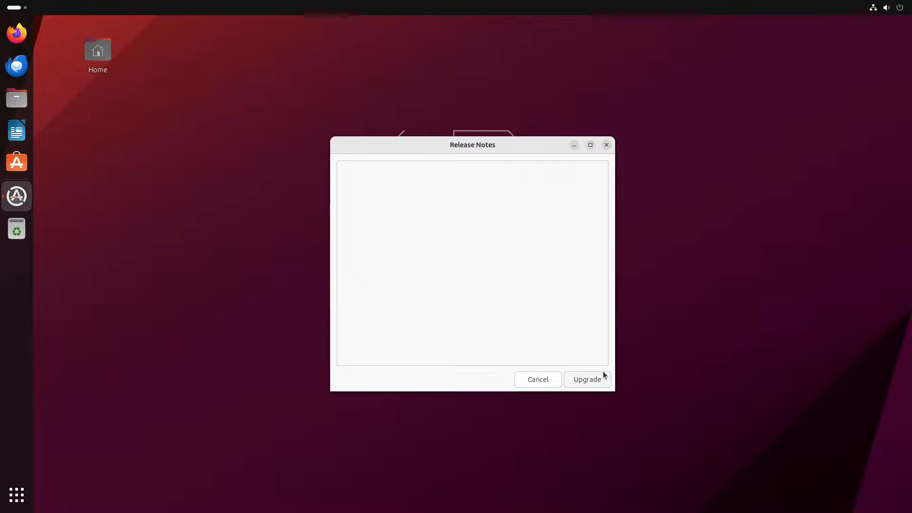
- Accept the 24.04 release notes and close the 'Third party sources disabled' notice
left_click(586, 379)
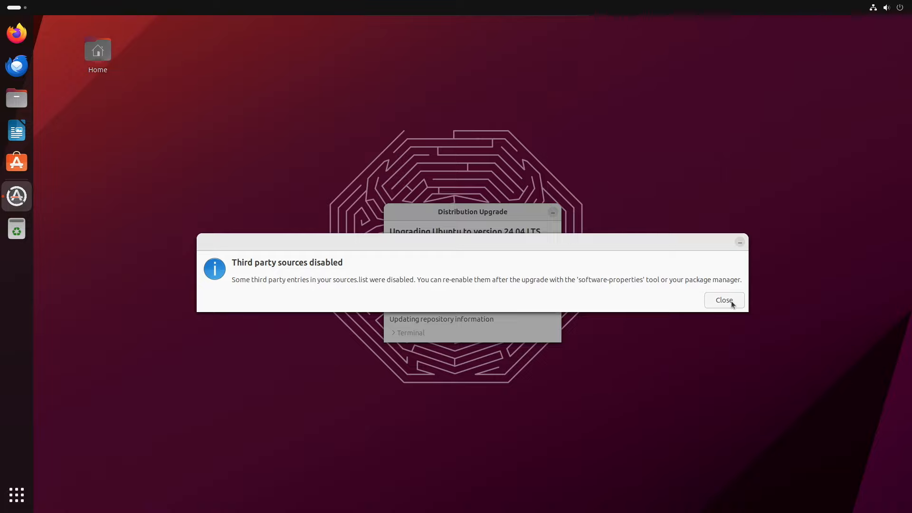
left_click(724, 300)
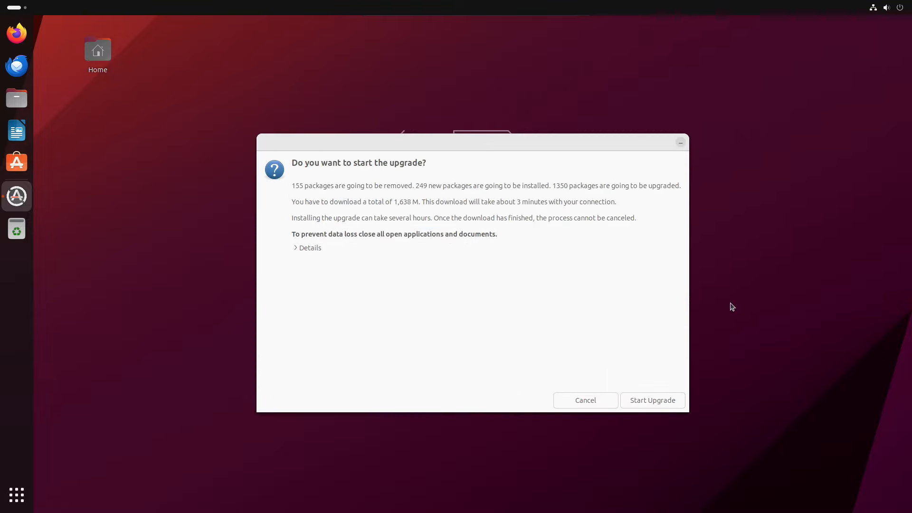
mouse_move(702, 301)
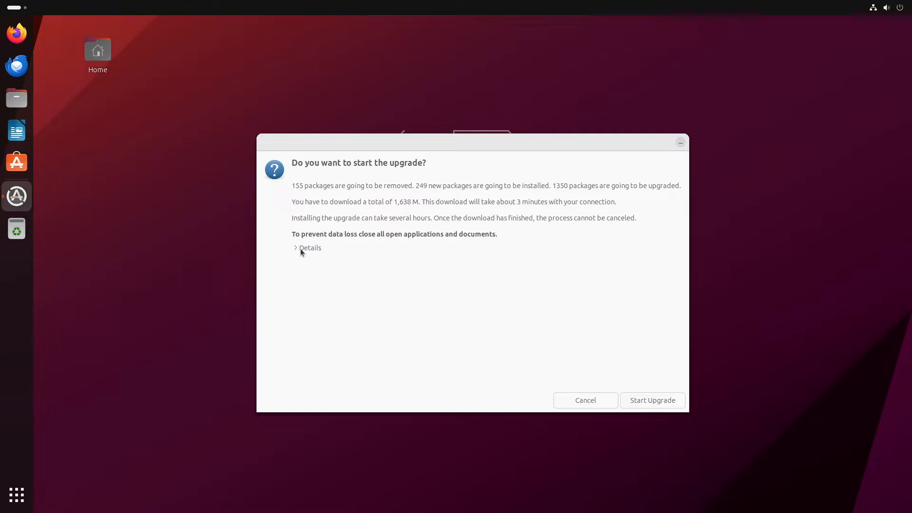
- Review the package changes (249 new, 1350 upgraded, 155 removed) and start the upgrade
left_click(309, 248)
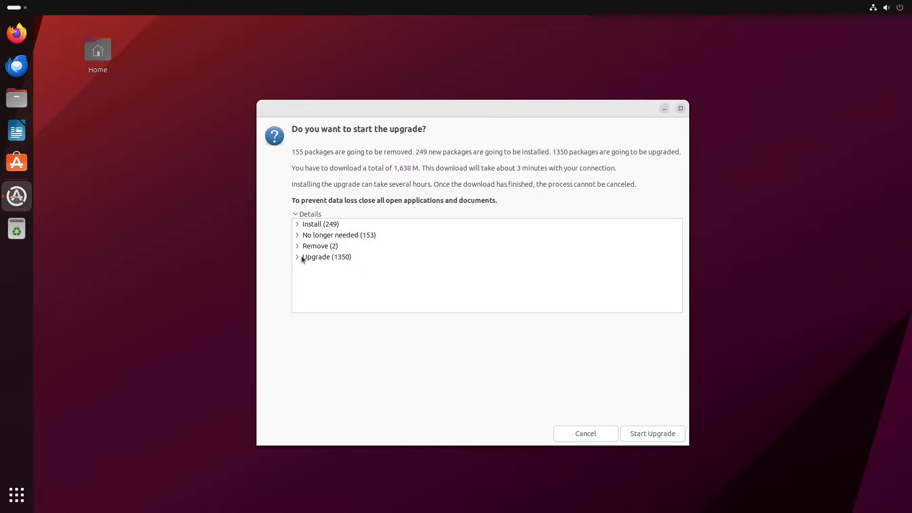
mouse_move(339, 244)
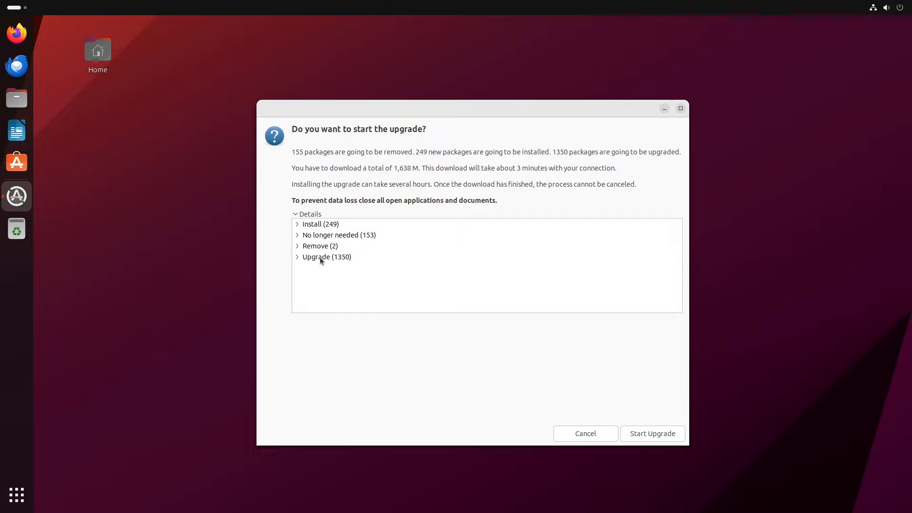
mouse_move(330, 264)
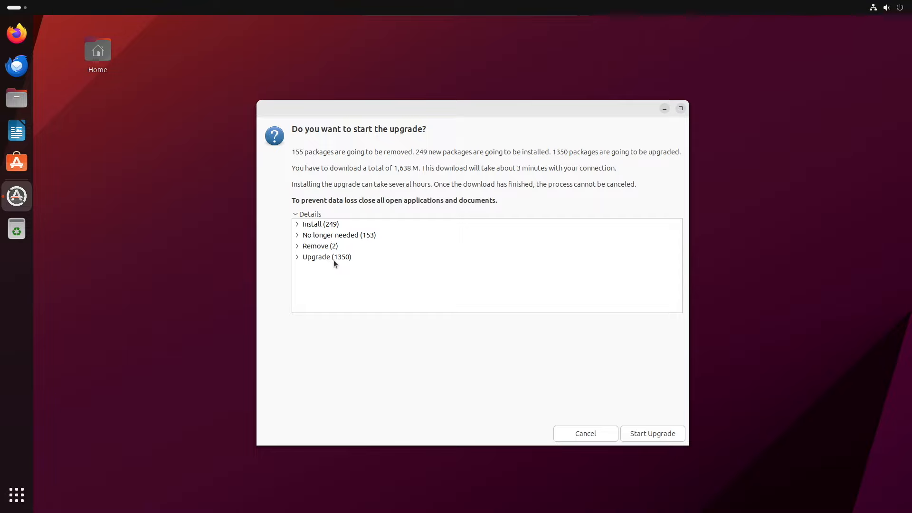
mouse_move(652, 433)
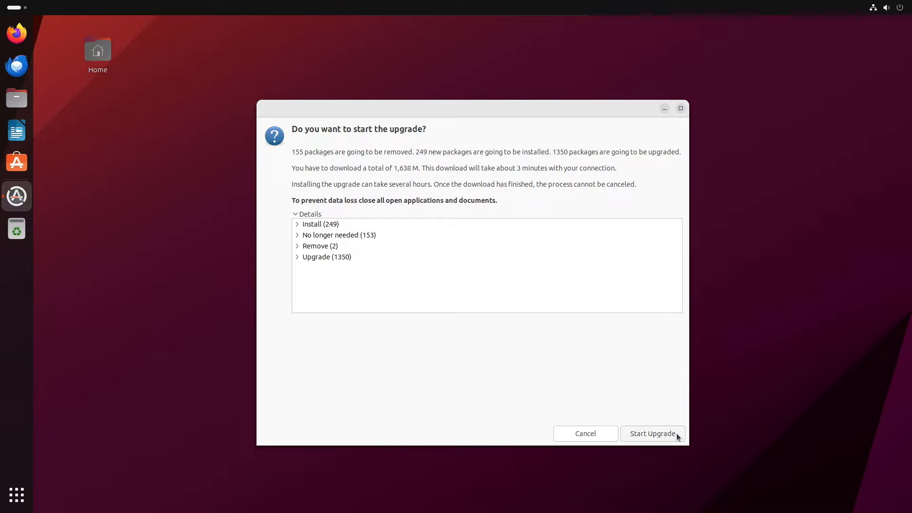
left_click(652, 433)
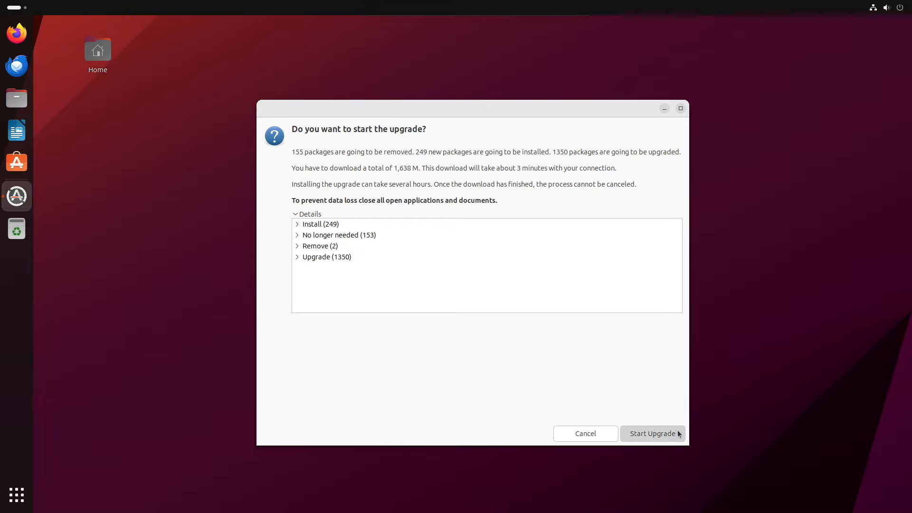
left_click(653, 433)
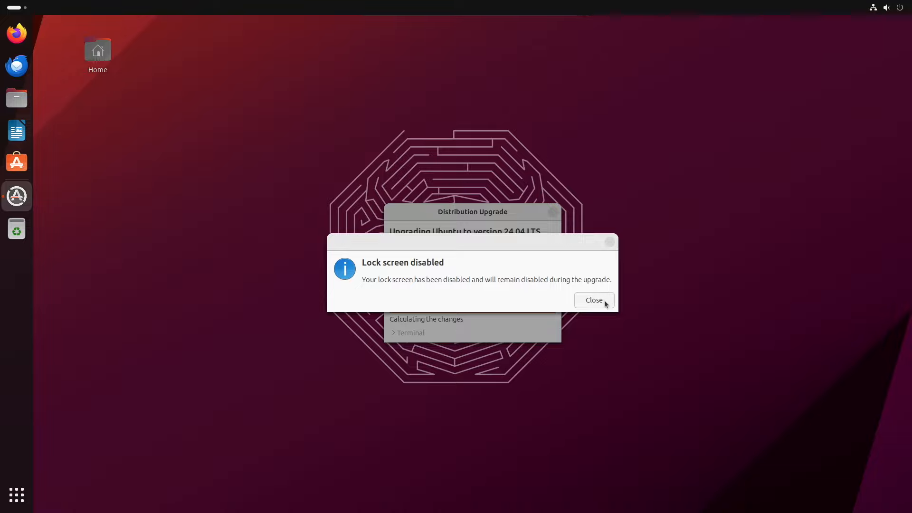
- Close the 'Lock screen disabled' notice and accept moving Thunderbird to a snap
left_click(593, 300)
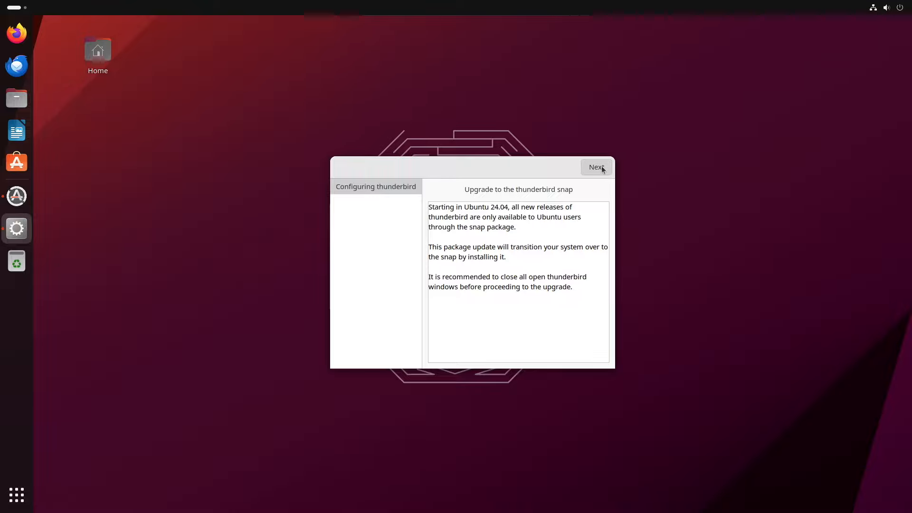
left_click(596, 168)
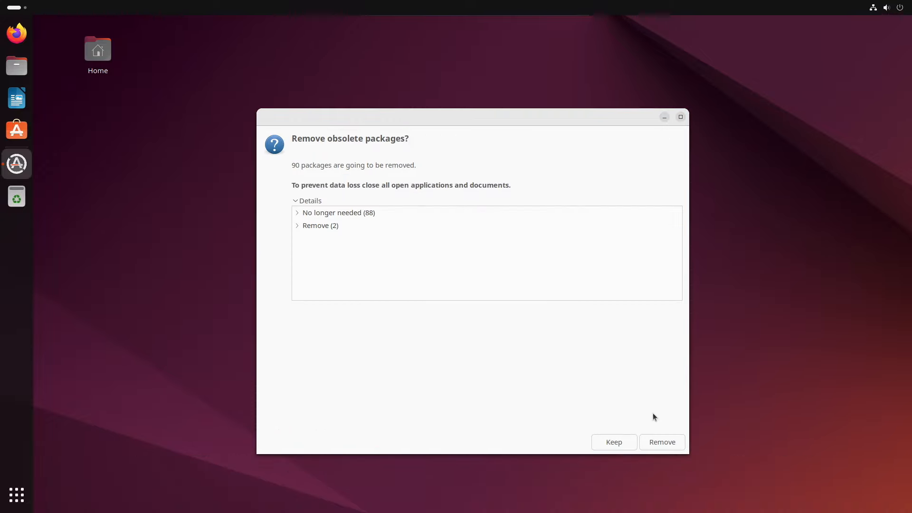
- Remove the 90 obsolete packages after viewing details, then restart to finish upgrading
left_click(297, 226)
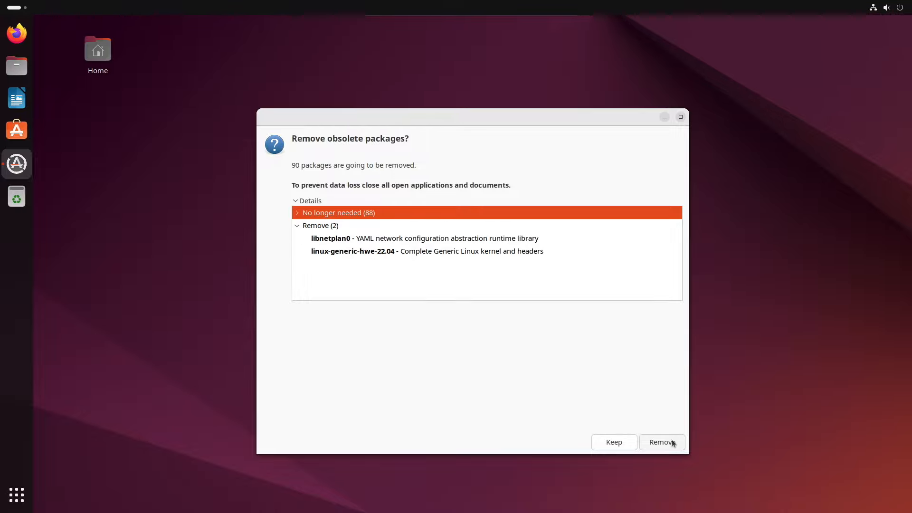
left_click(661, 442)
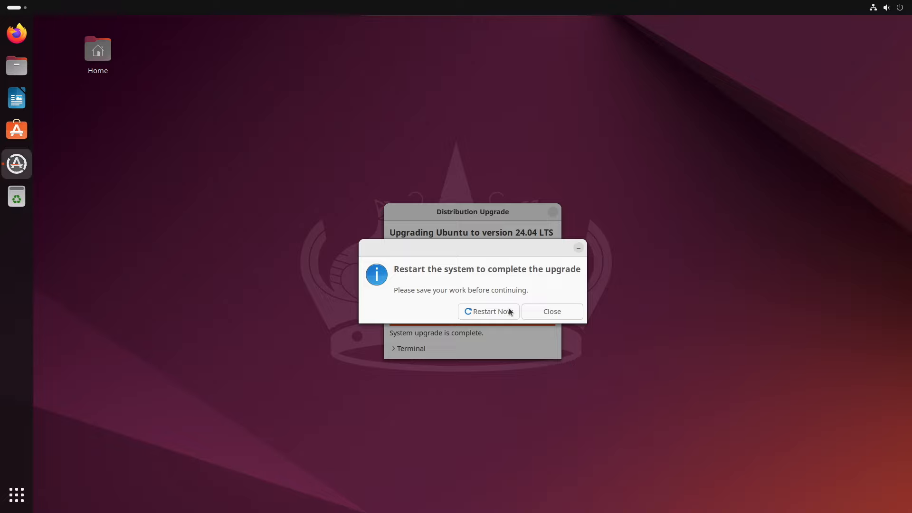
left_click(488, 311)
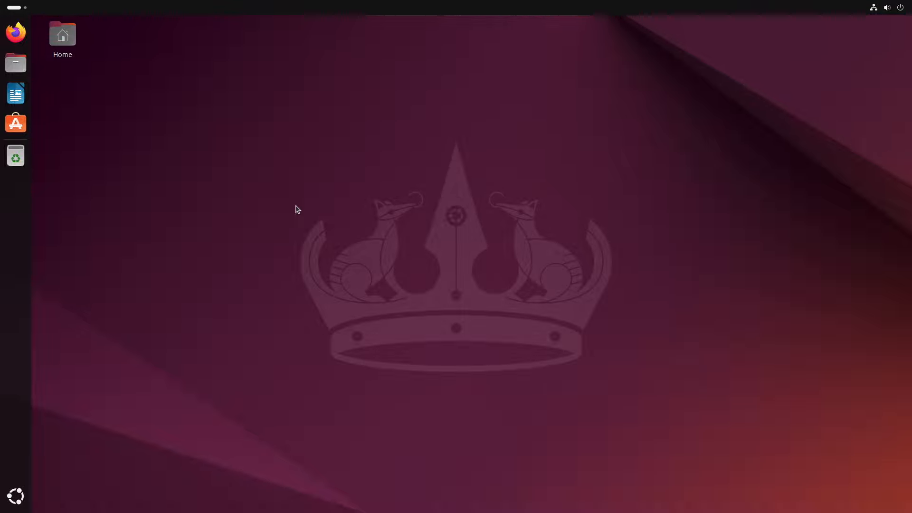
mouse_move(286, 223)
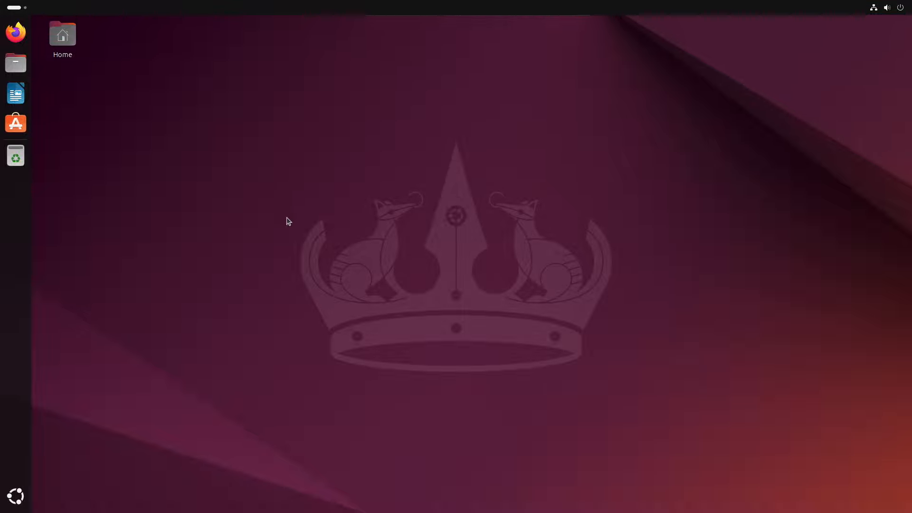
mouse_move(15, 496)
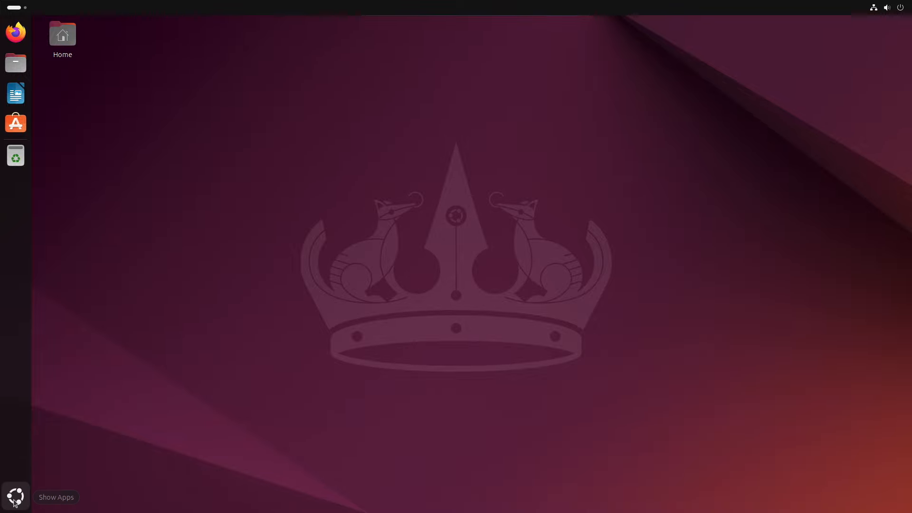
- Search the Show Apps overview for 'update' to list Software & Updates
left_click(15, 497)
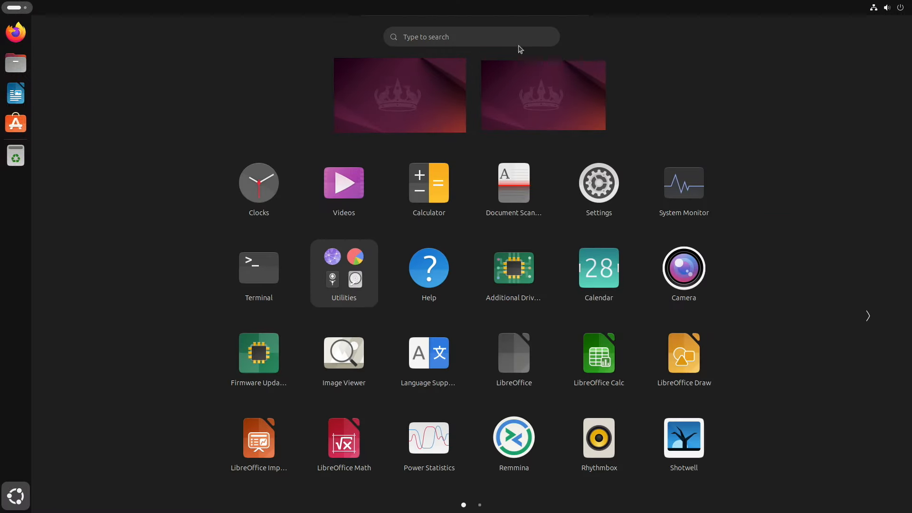
left_click(471, 36)
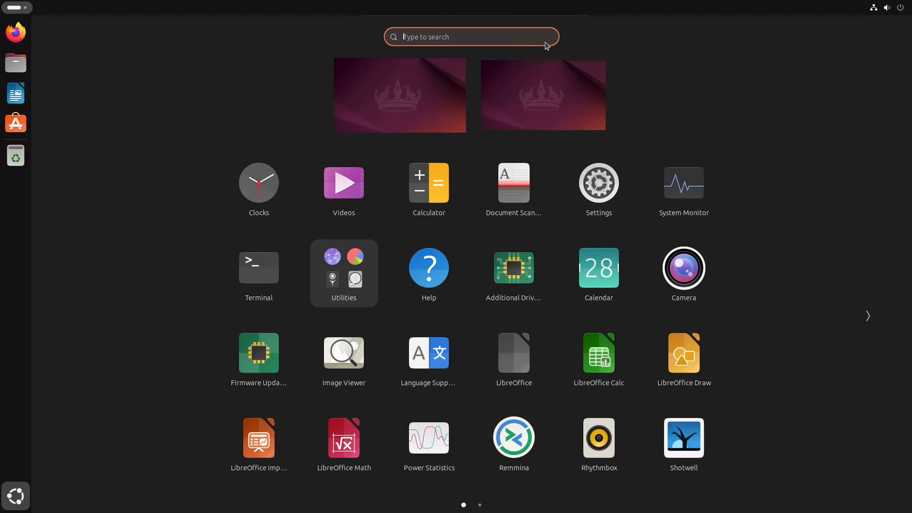
type("update")
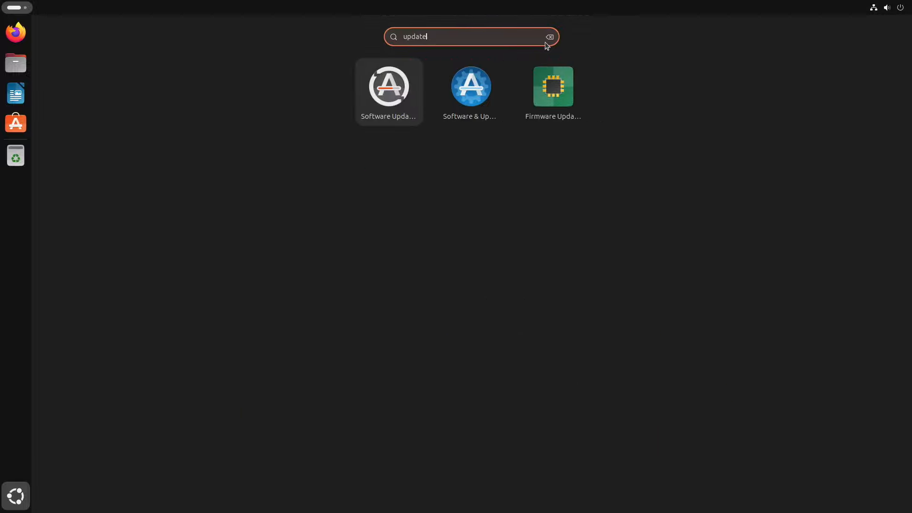
mouse_move(470, 87)
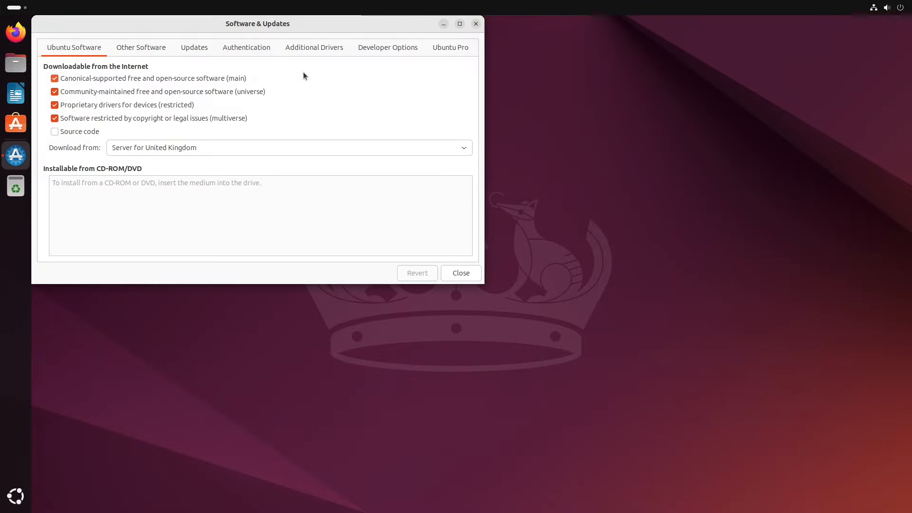
- Re-enable the packages.cloud.google.com coral-edgetpu-stable source, authenticate, and reload the software cache
left_click(140, 47)
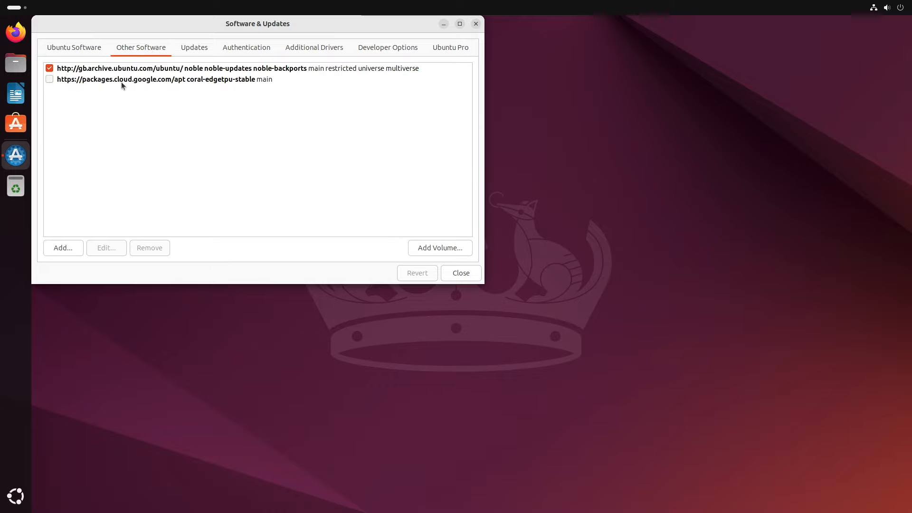
mouse_move(146, 87)
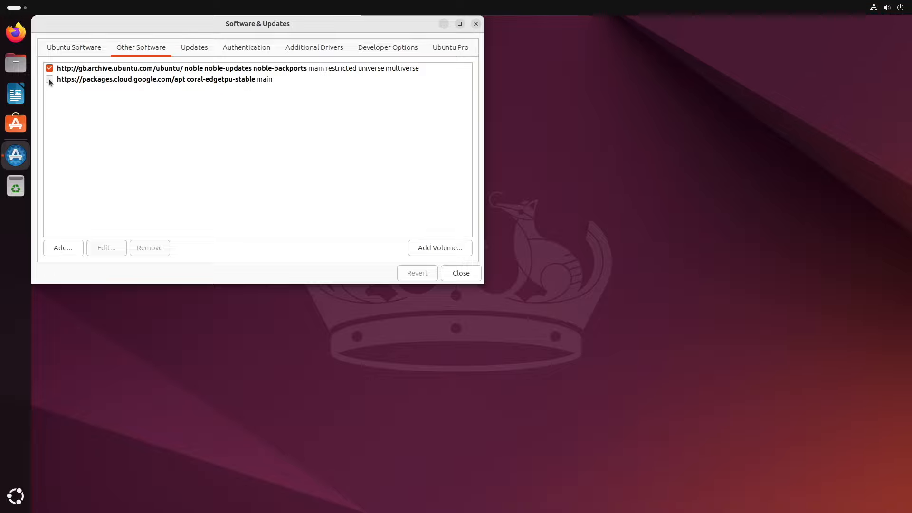
left_click(50, 79)
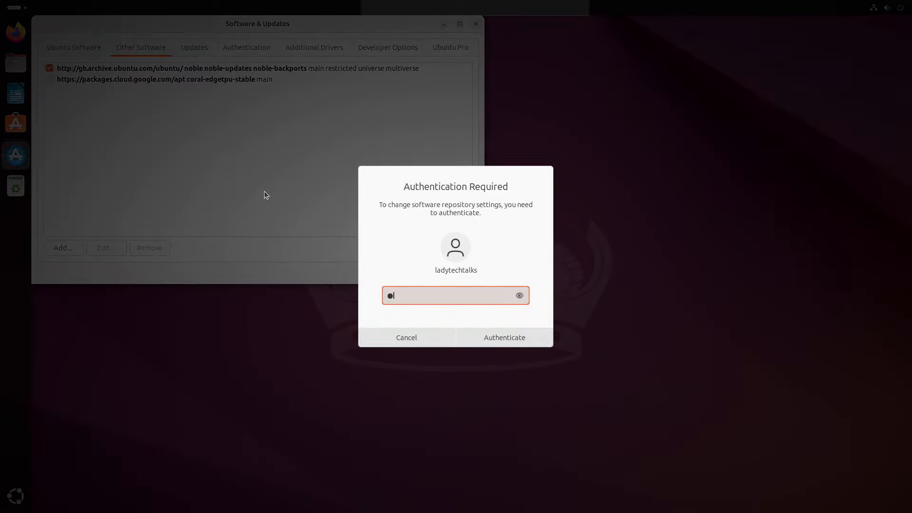
left_click(503, 338)
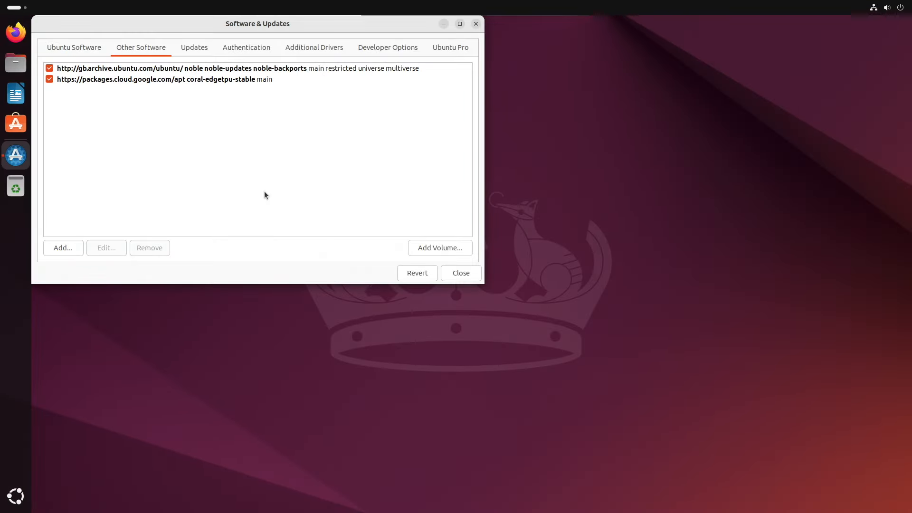
mouse_move(424, 256)
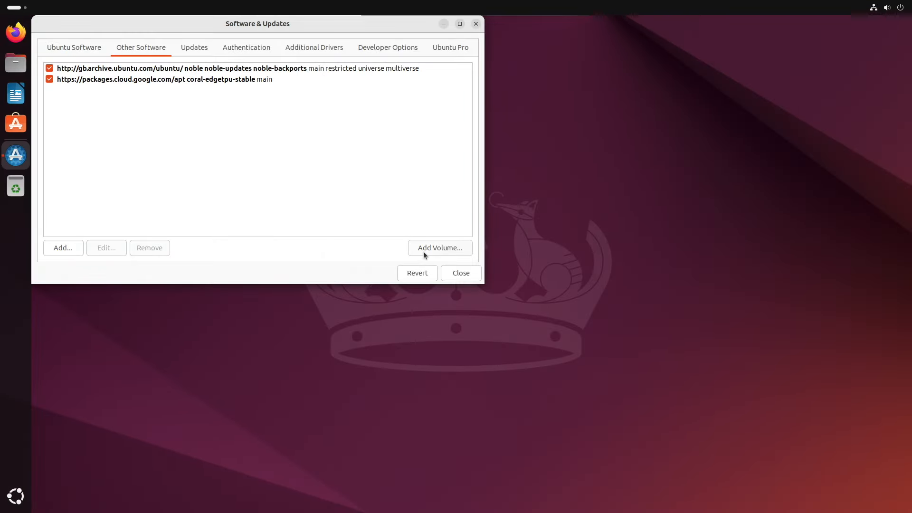
left_click(460, 272)
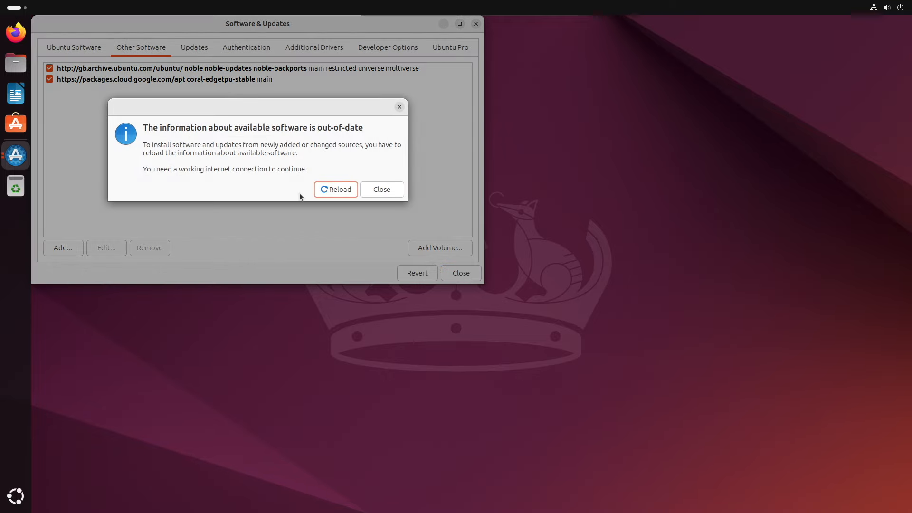
mouse_move(307, 194)
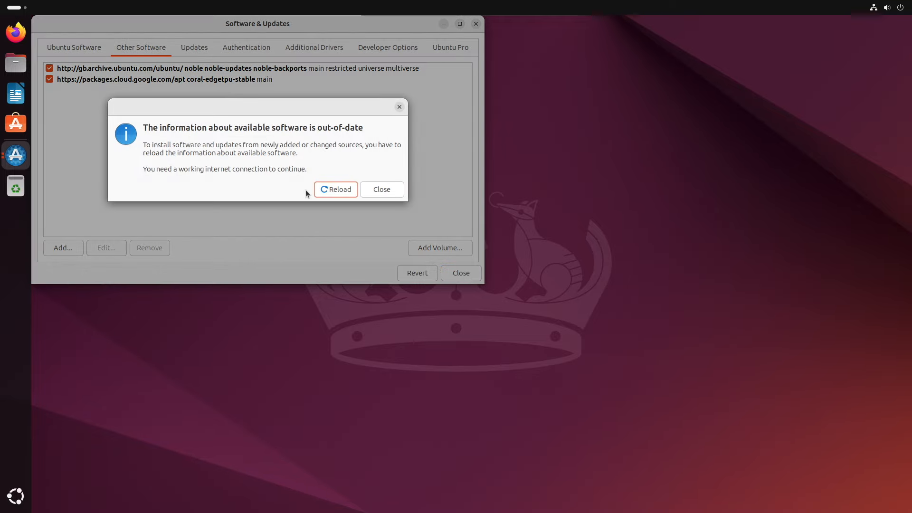
left_click(336, 189)
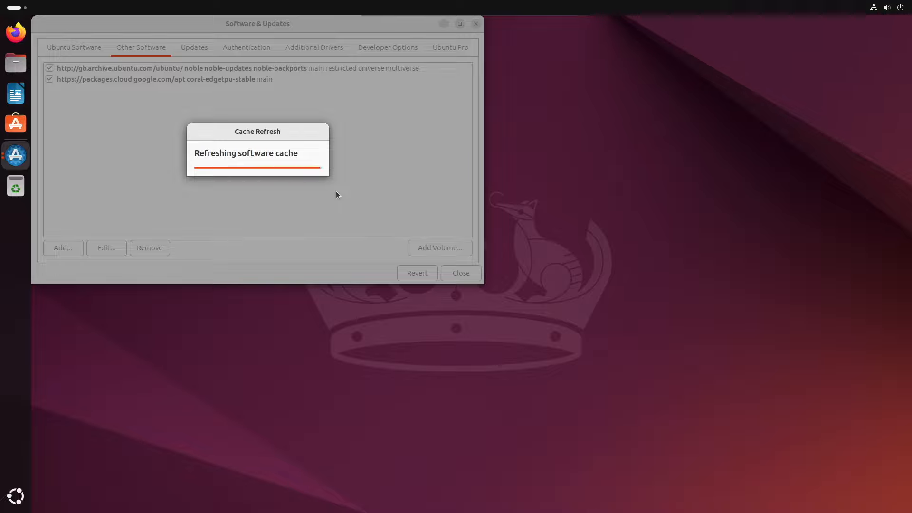
left_click(459, 273)
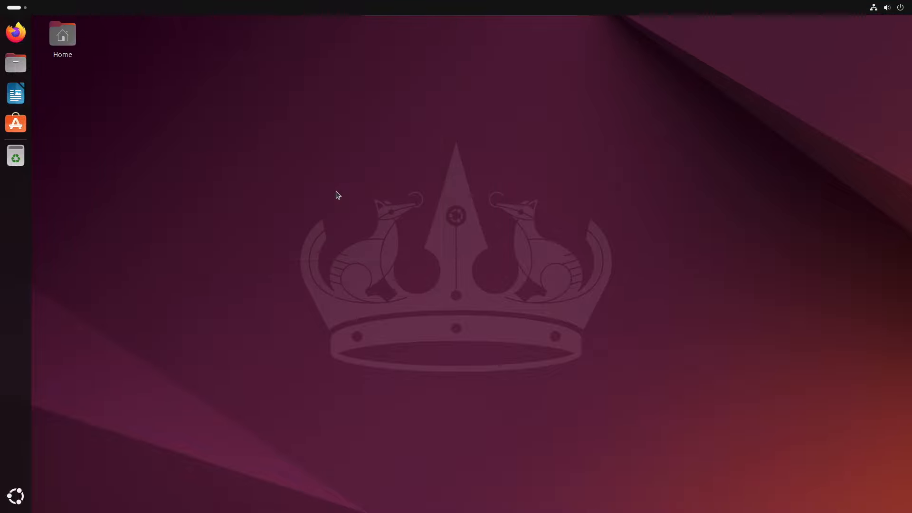